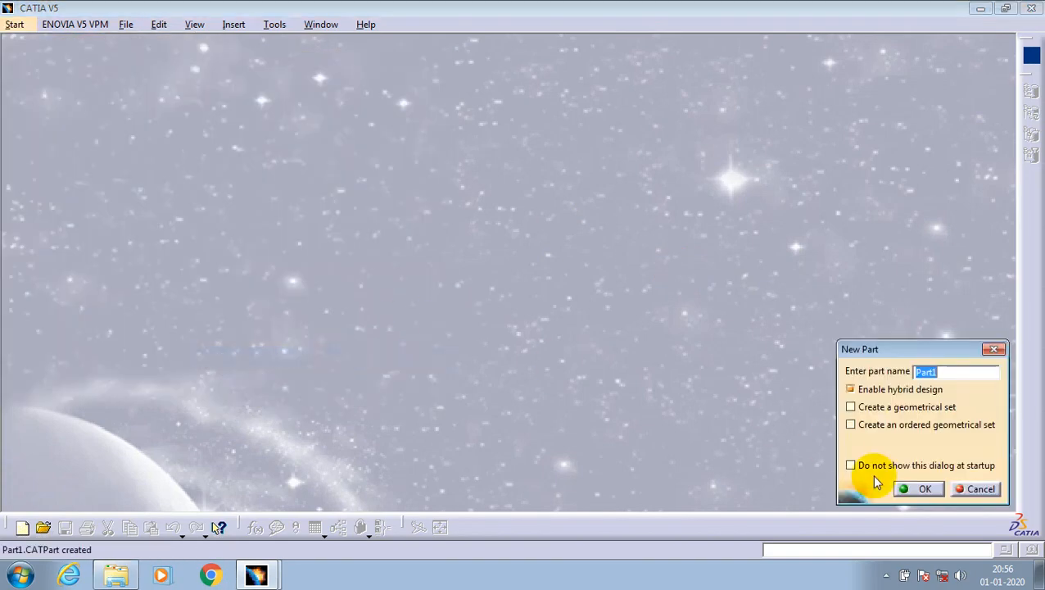
pyautogui.moveTo(724, 235)
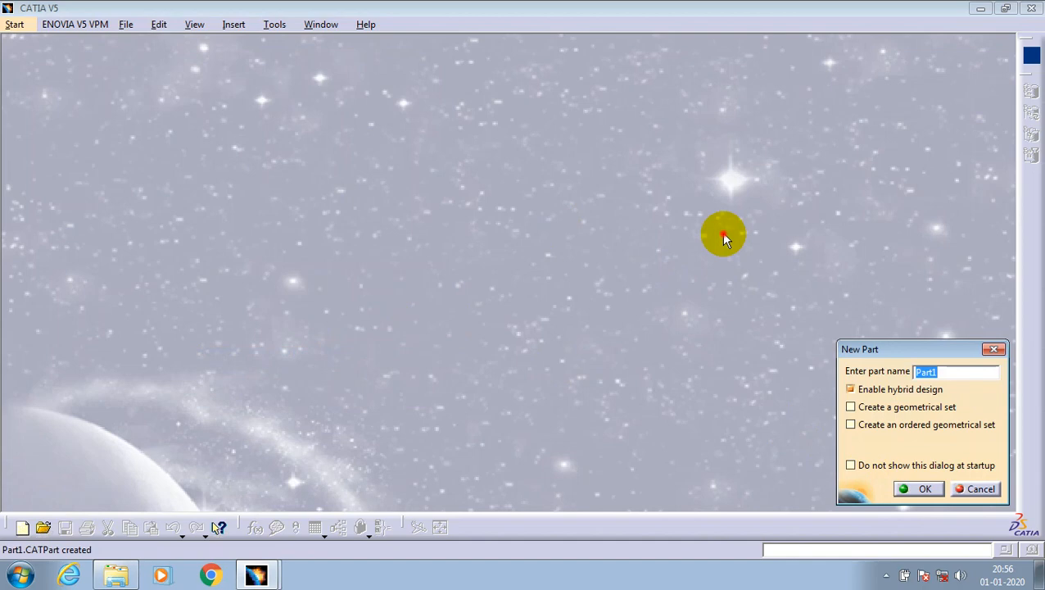
# Create the new part Part1 and start a reference point at the origin.
pyautogui.click(925, 489)
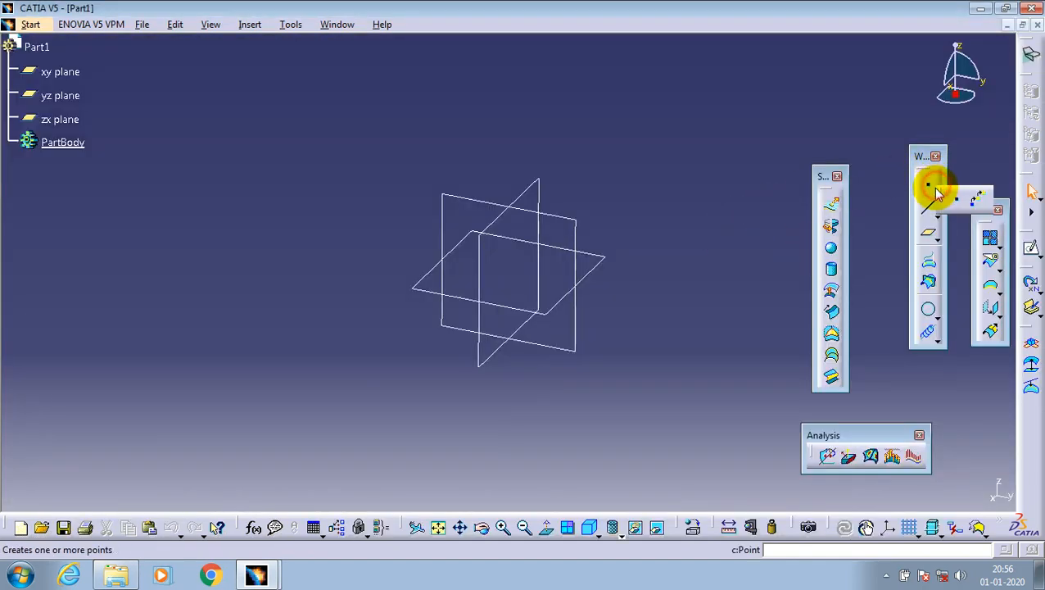
pyautogui.click(557, 277)
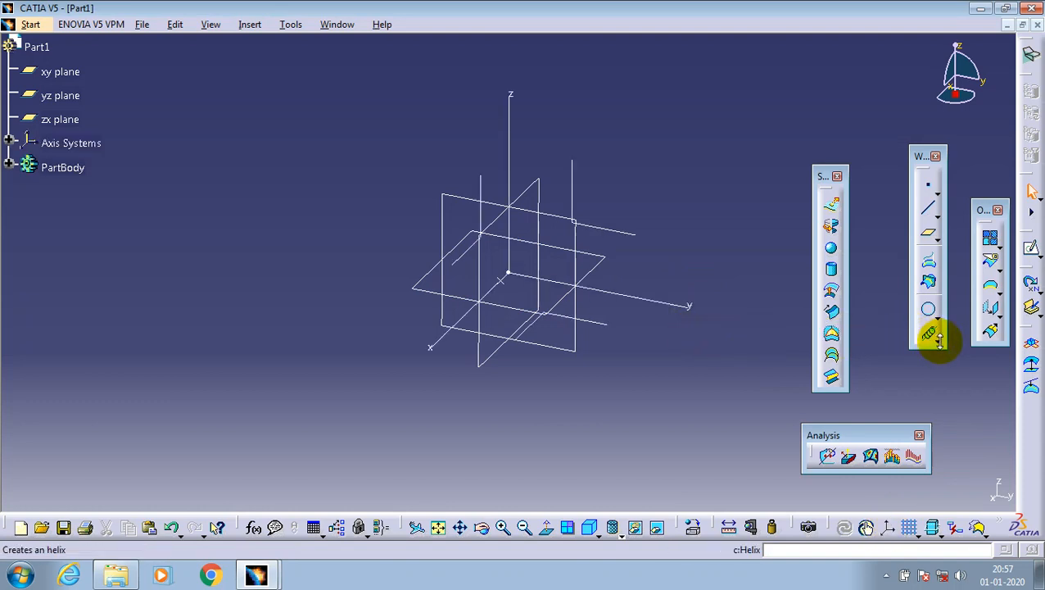
# Start a helix from Point.1 with 20mm pitch and 100mm height.
pyautogui.click(928, 334)
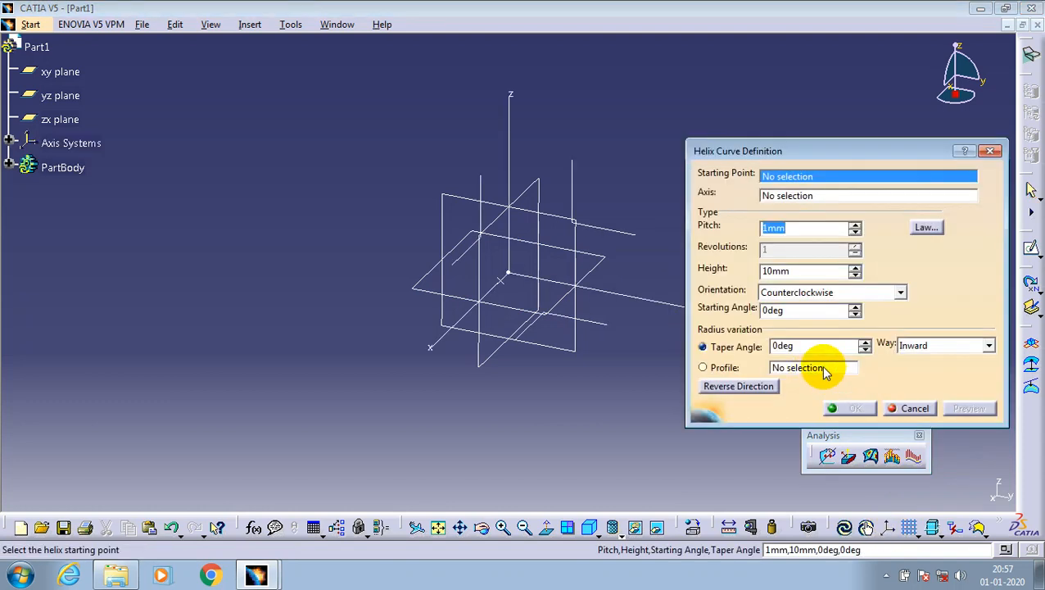
pyautogui.click(504, 274)
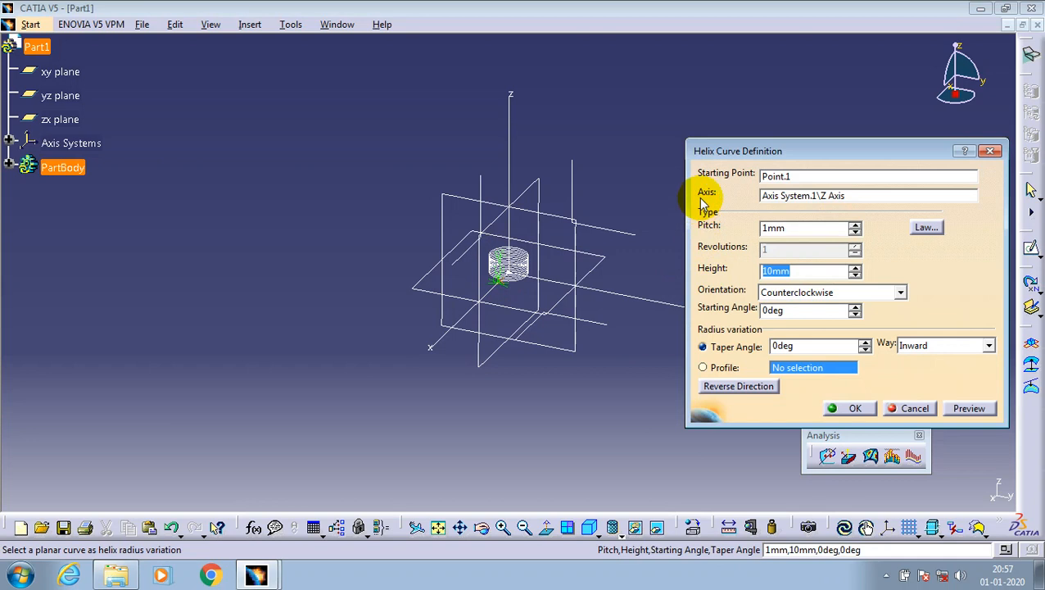
pyautogui.click(855, 408)
pyautogui.write('20')
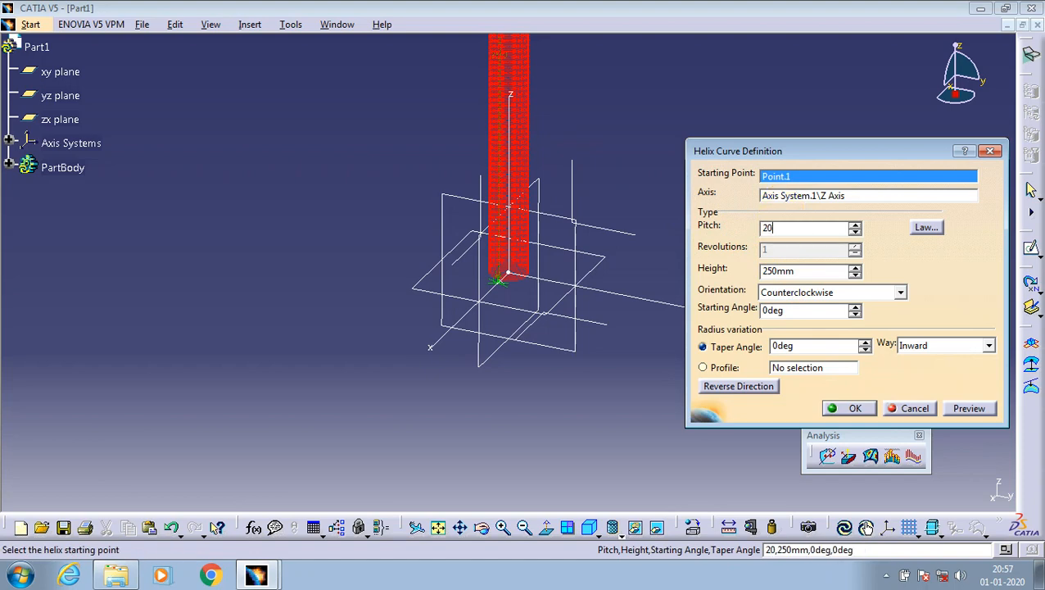
pyautogui.click(855, 408)
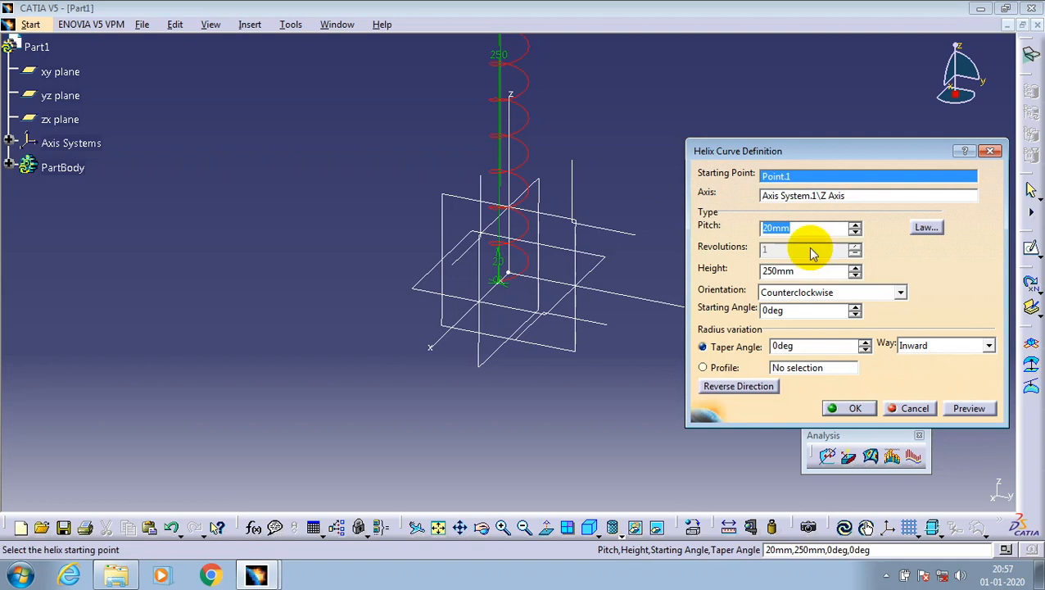
pyautogui.click(805, 249)
pyautogui.write('100')
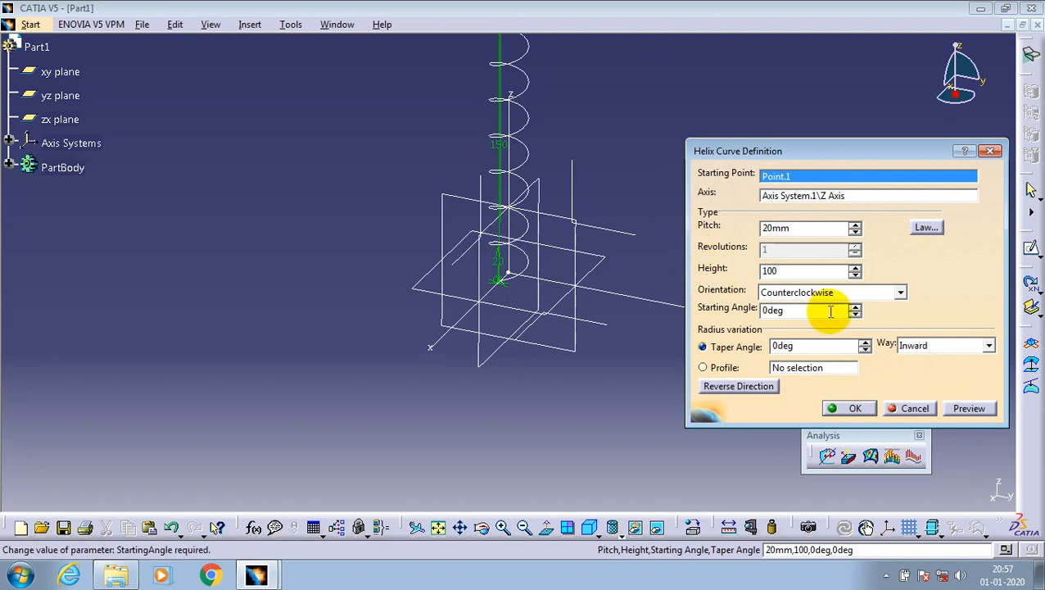
# Give the helix a 10deg outward taper and confirm it.
pyautogui.click(810, 271)
pyautogui.write('10')
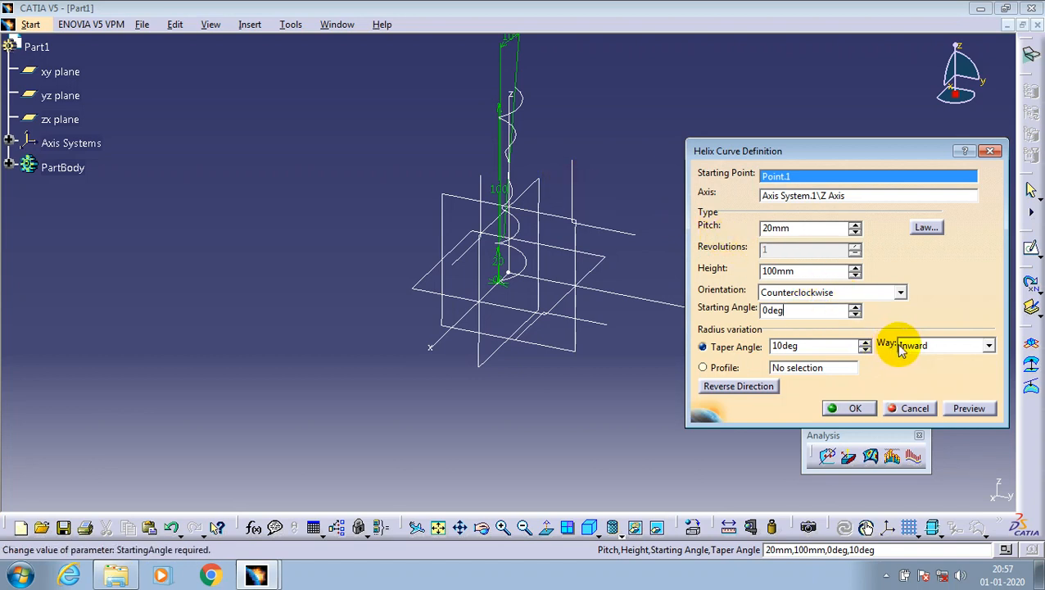
pyautogui.click(942, 345)
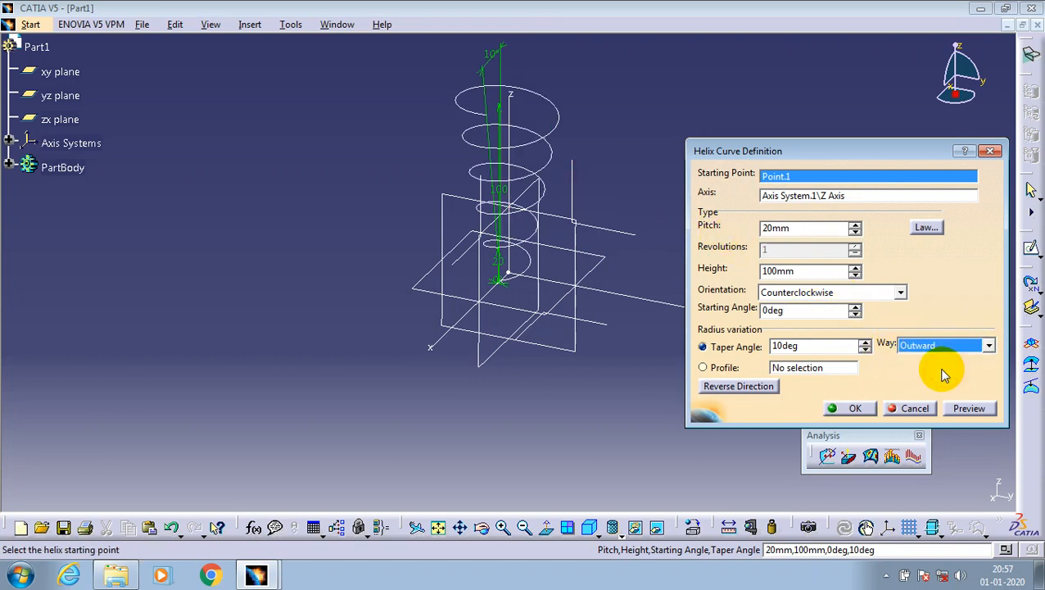
pyautogui.click(946, 345)
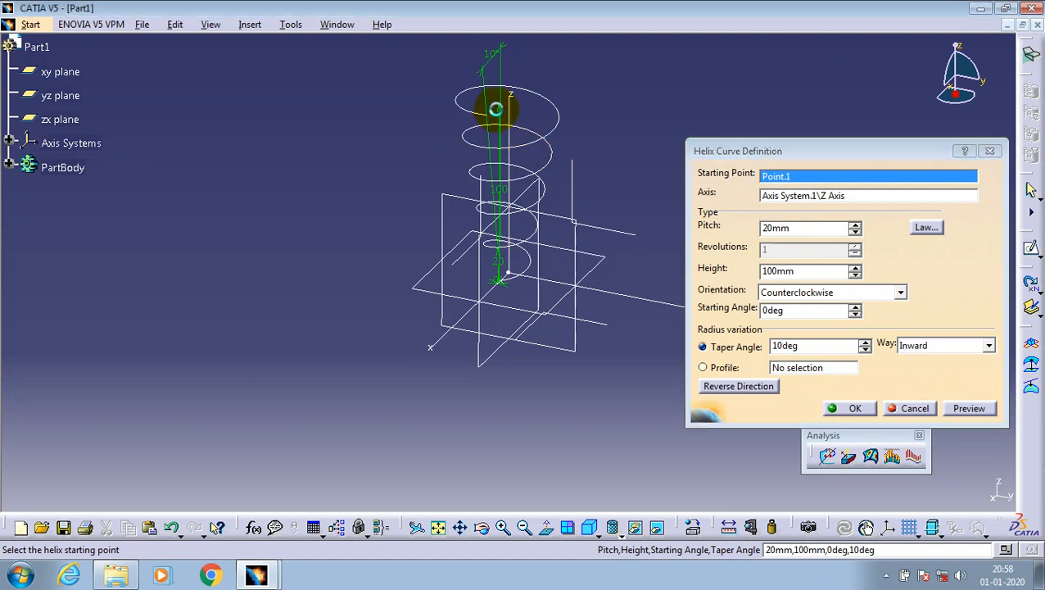
pyautogui.click(946, 345)
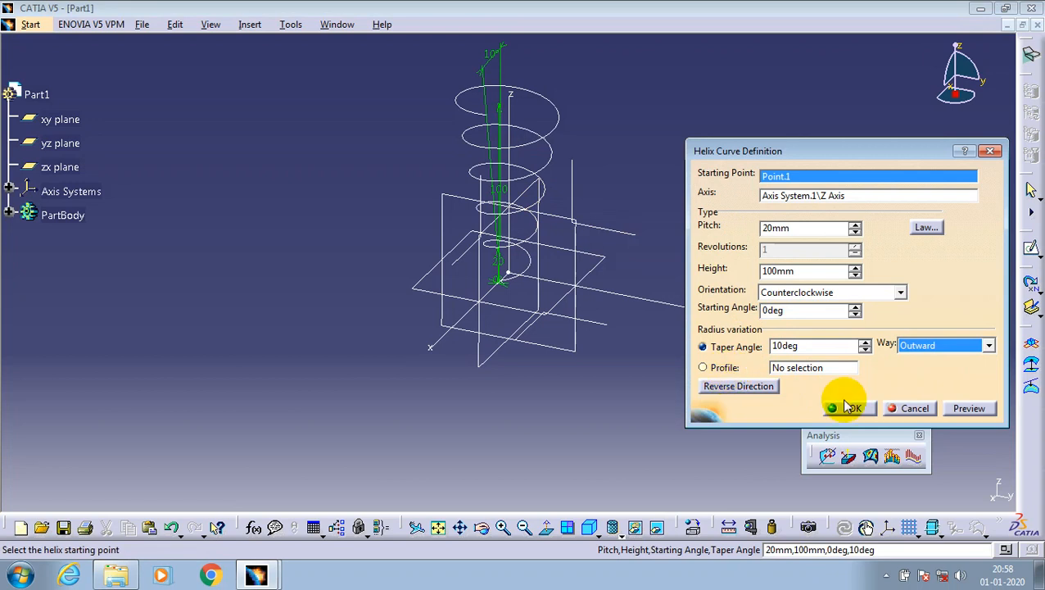
pyautogui.click(849, 408)
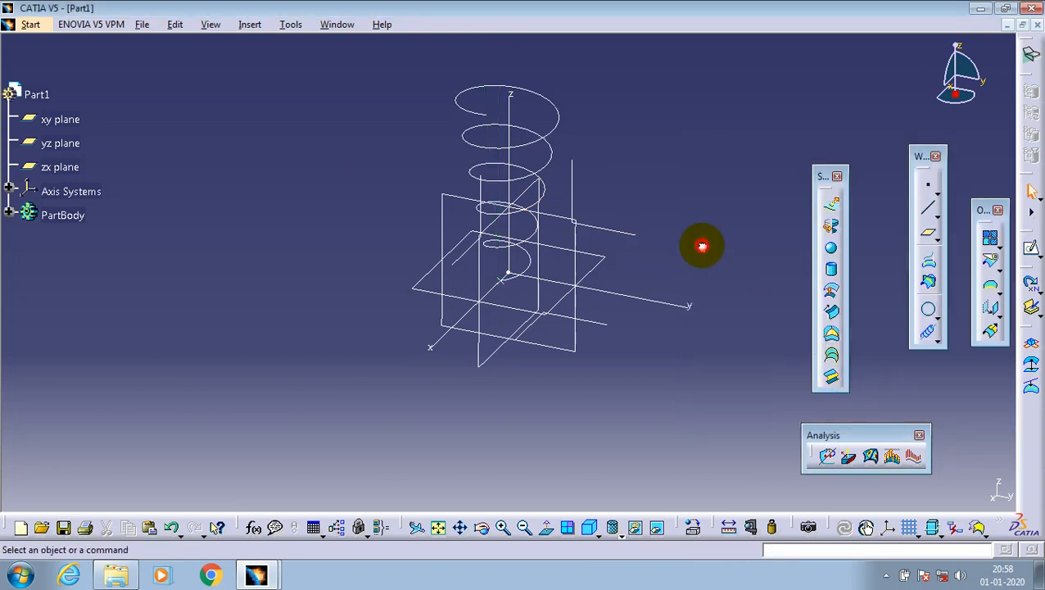
pyautogui.moveTo(615, 176)
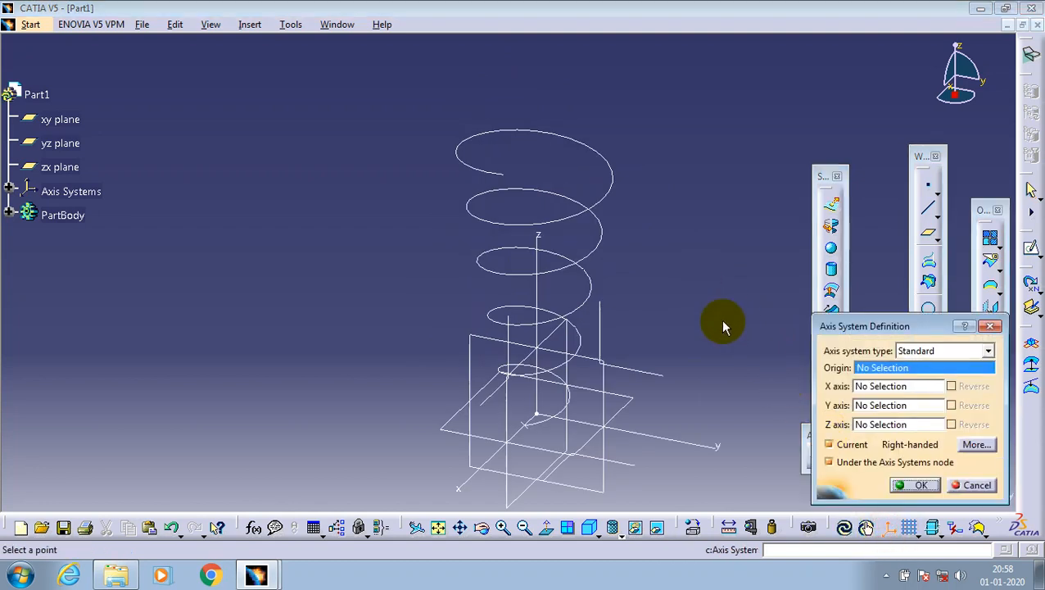
pyautogui.moveTo(664, 442)
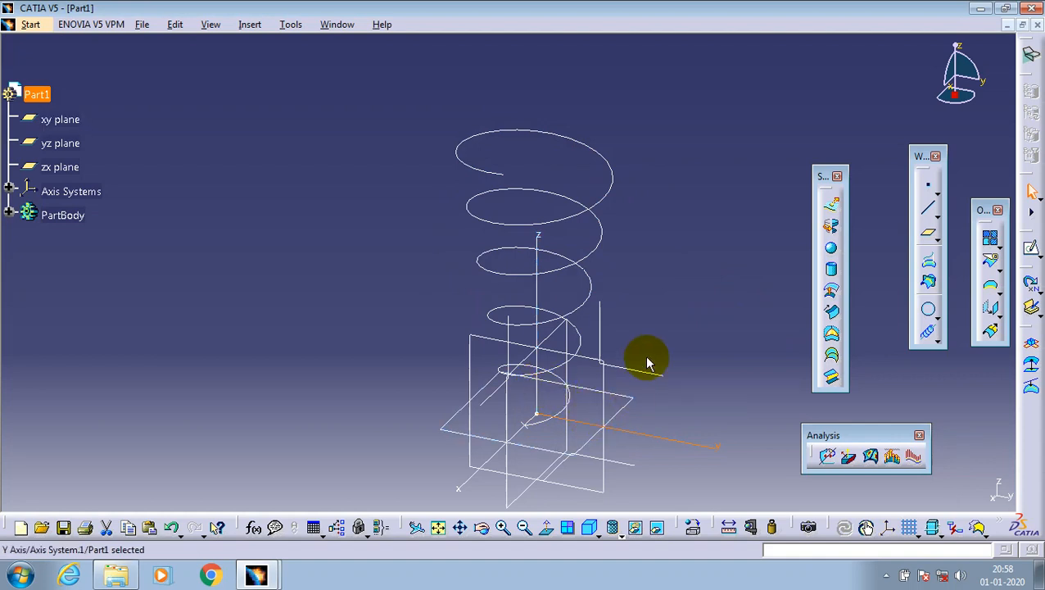
pyautogui.moveTo(637, 371)
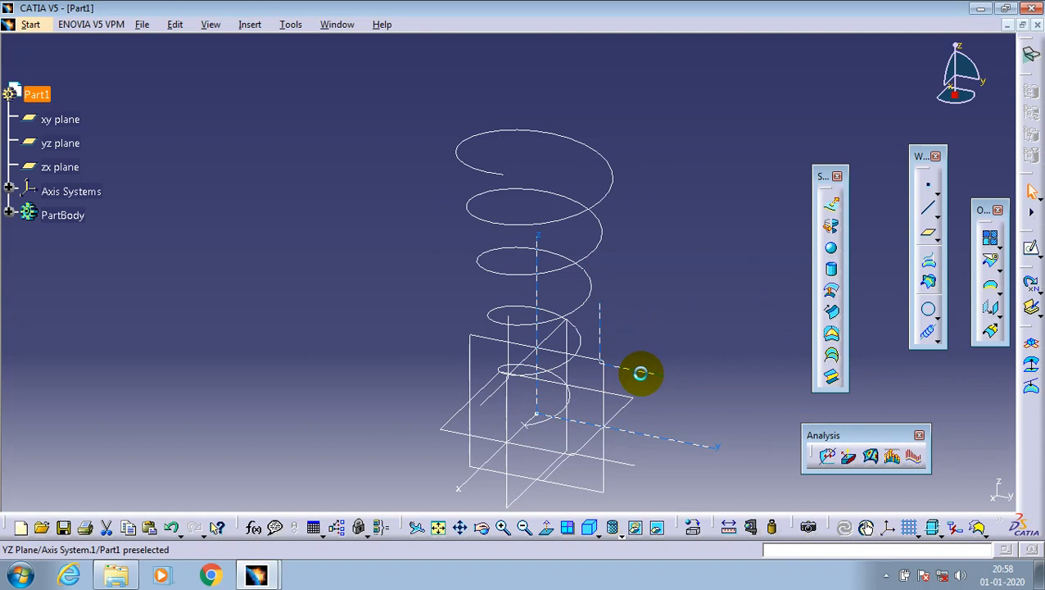
# Hide the axis system via Hide/Show and rotate the view around the helix.
pyautogui.rightClick(640, 373)
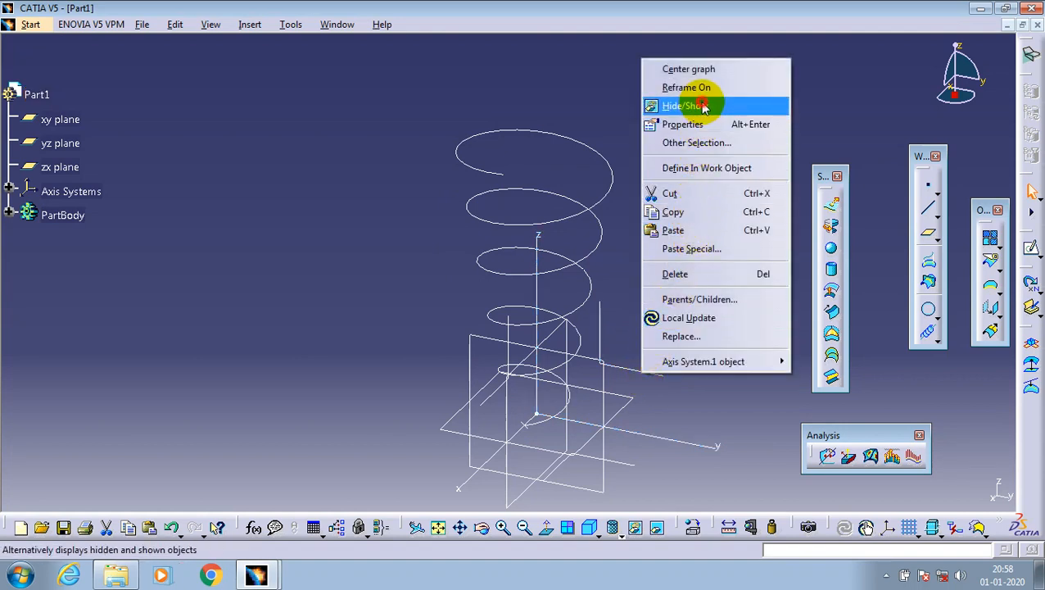
pyautogui.click(686, 105)
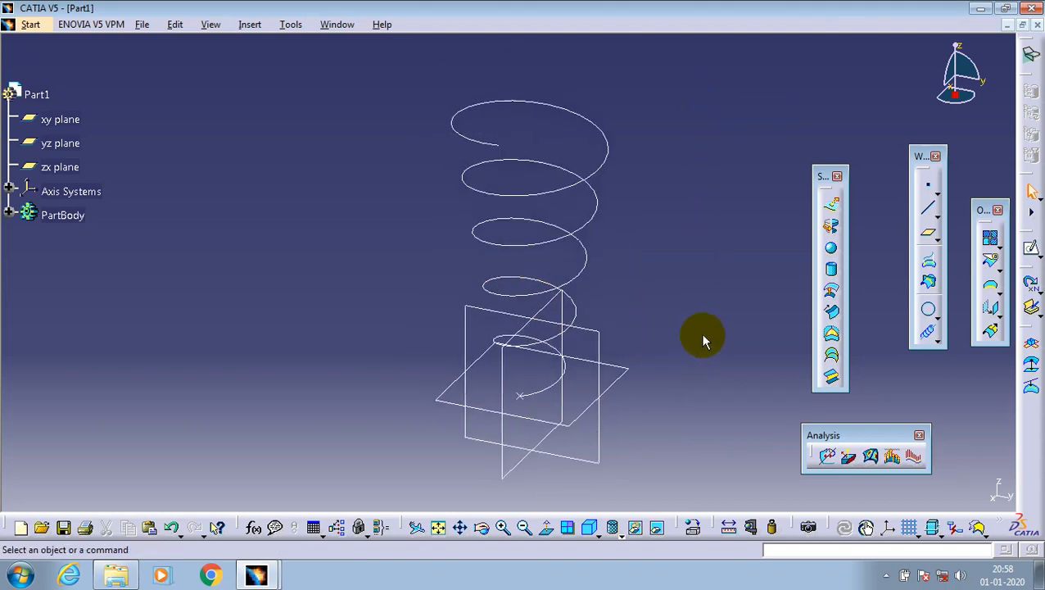
pyautogui.moveTo(717, 334)
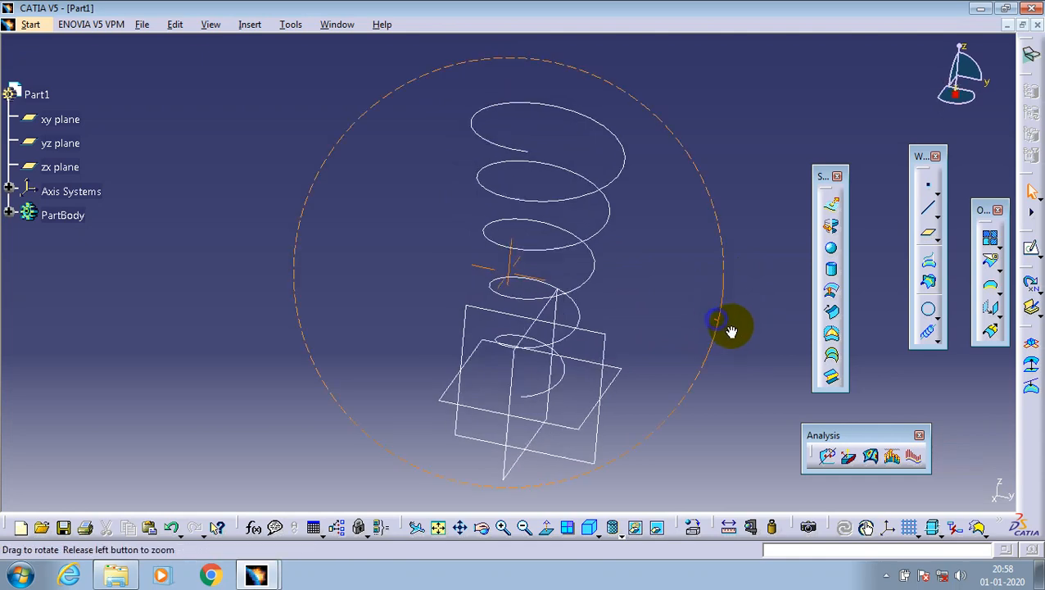
pyautogui.moveTo(716, 319); pyautogui.dragTo(823, 267)
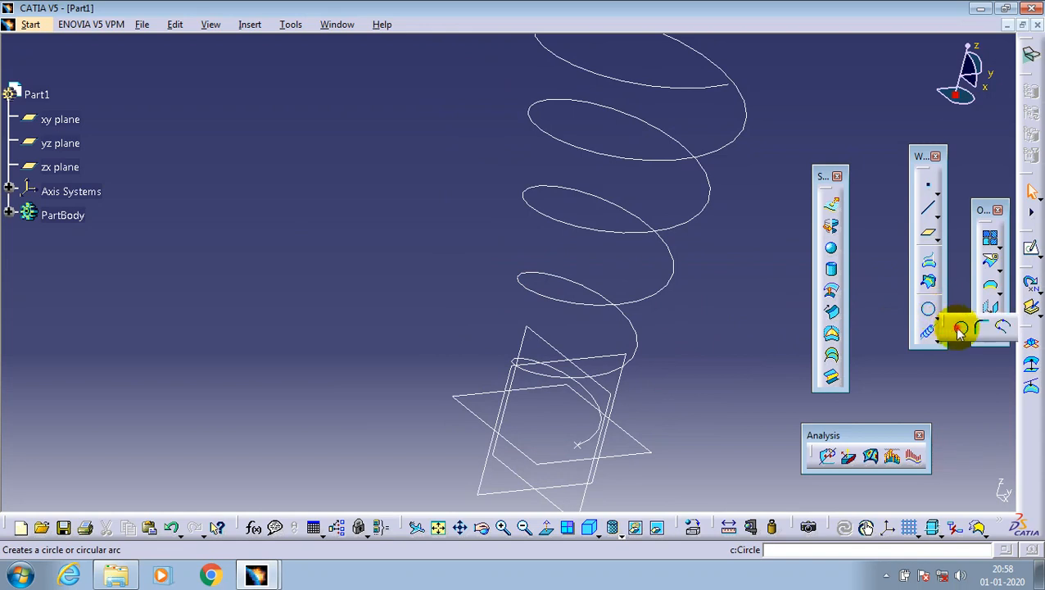
# Add a whole 5mm-radius circle centred on Point.1 on the zx plane.
pyautogui.click(958, 328)
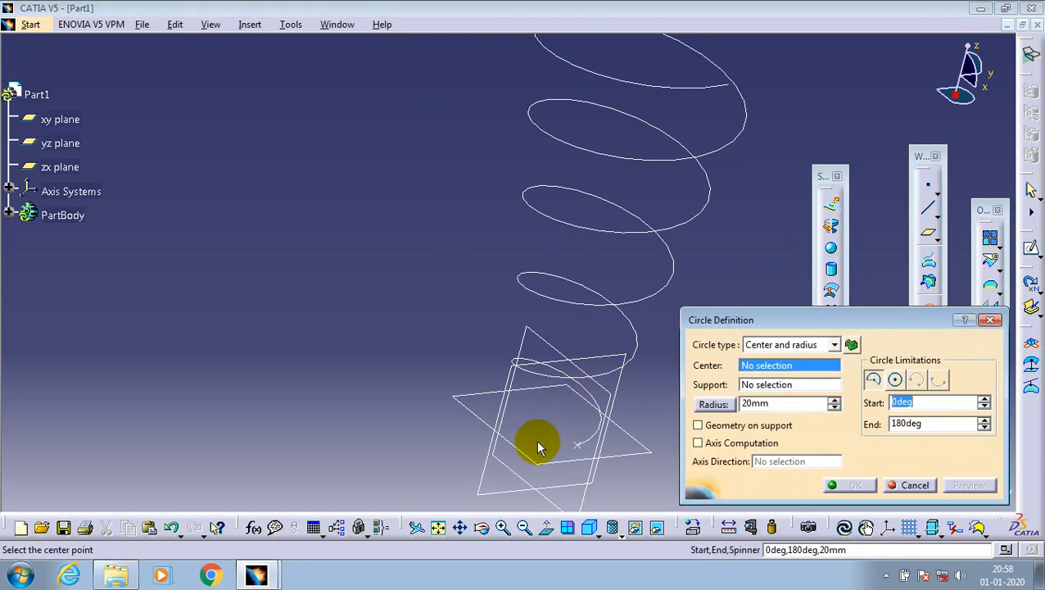
pyautogui.click(581, 442)
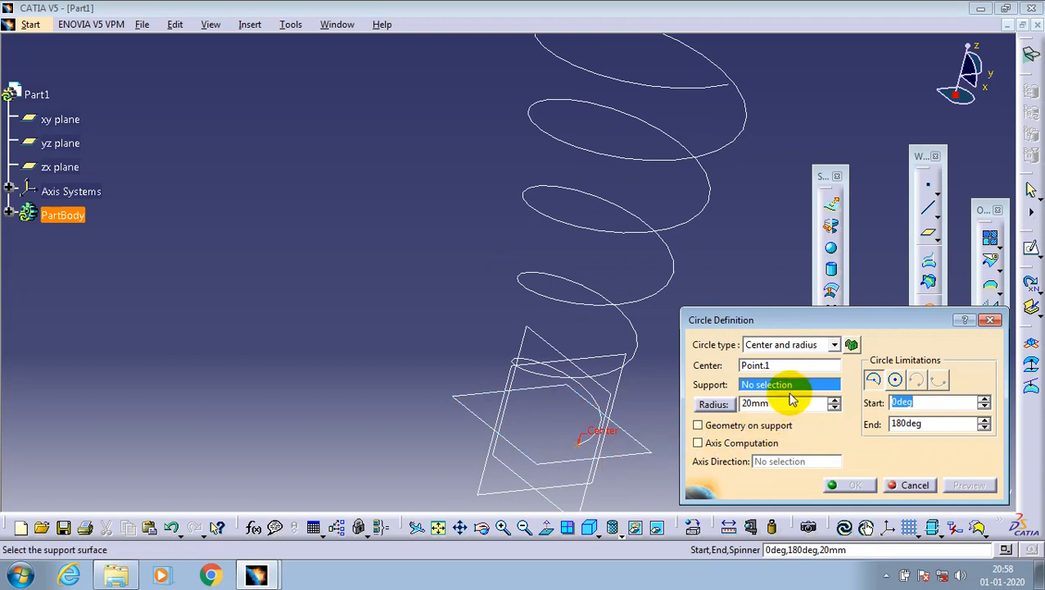
pyautogui.moveTo(602, 385)
pyautogui.write('7')
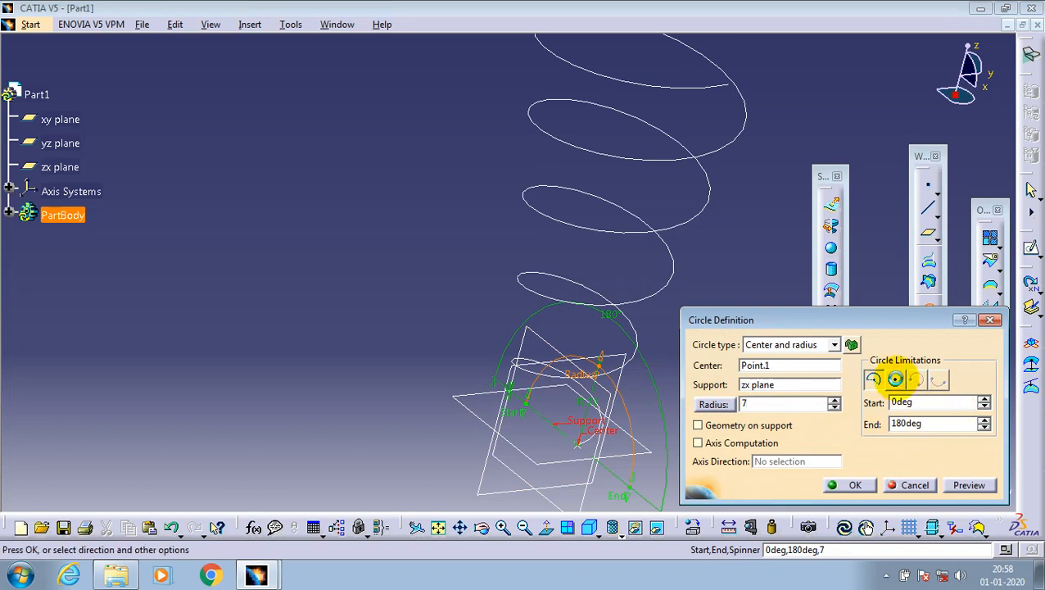
pyautogui.click(895, 379)
pyautogui.write('5')
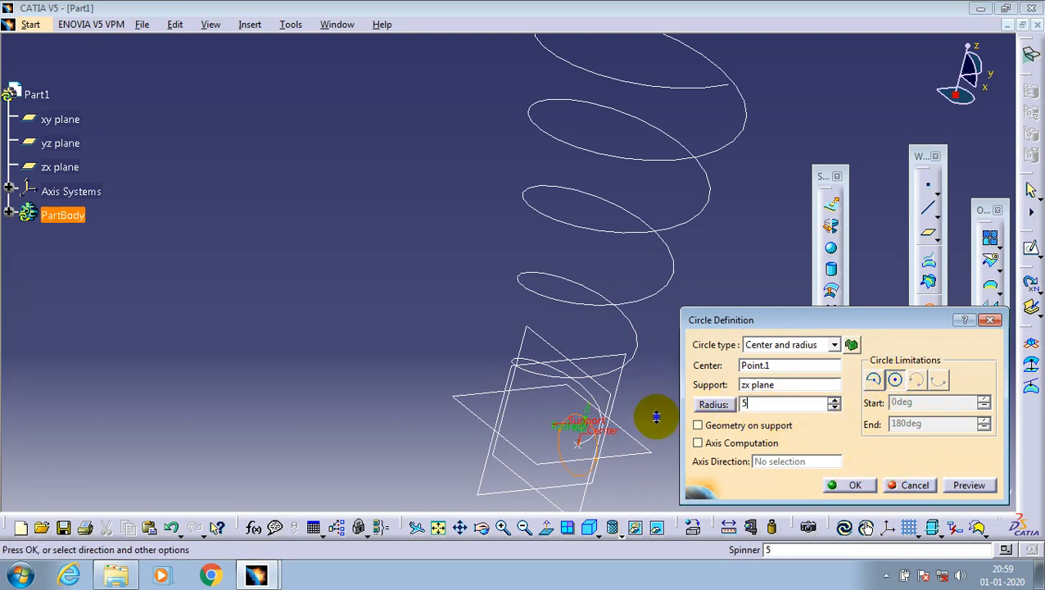
pyautogui.click(854, 485)
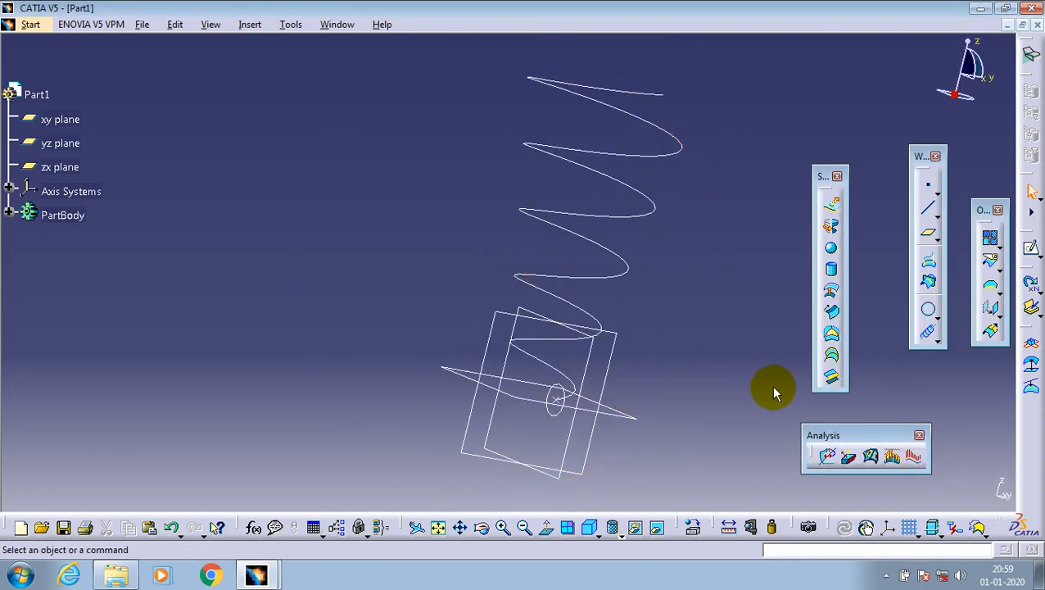
pyautogui.moveTo(831, 311)
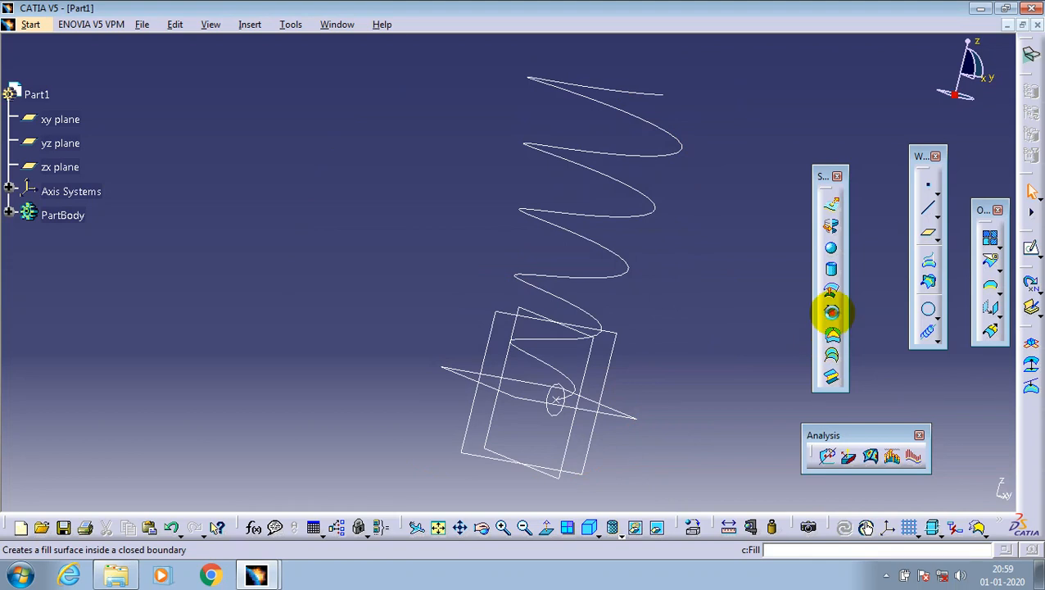
# Sweep Circle.1 along Helix.1, preview, and create the spring surface.
pyautogui.click(831, 311)
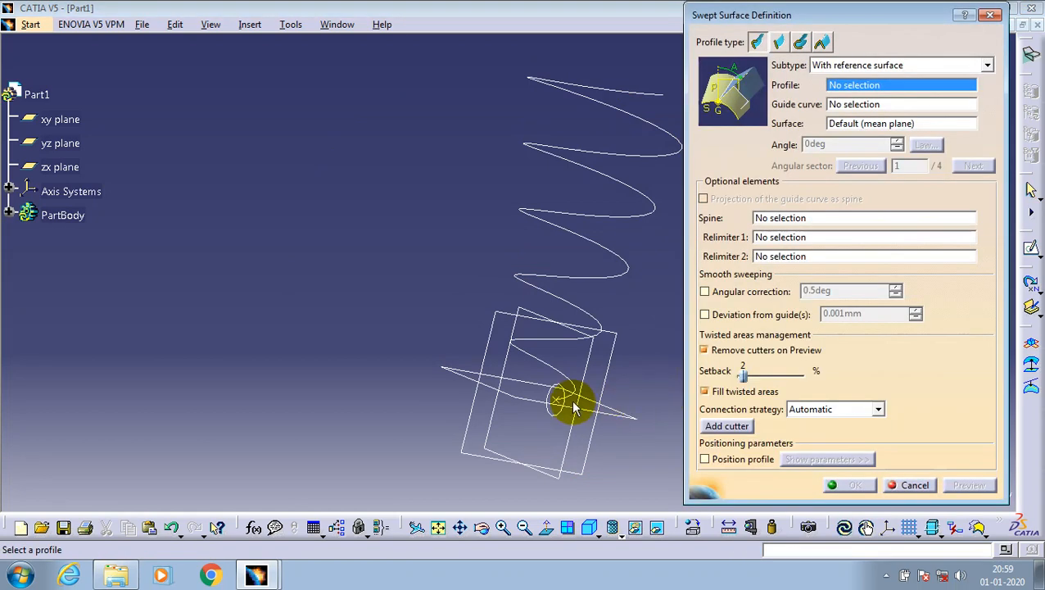
pyautogui.click(572, 401)
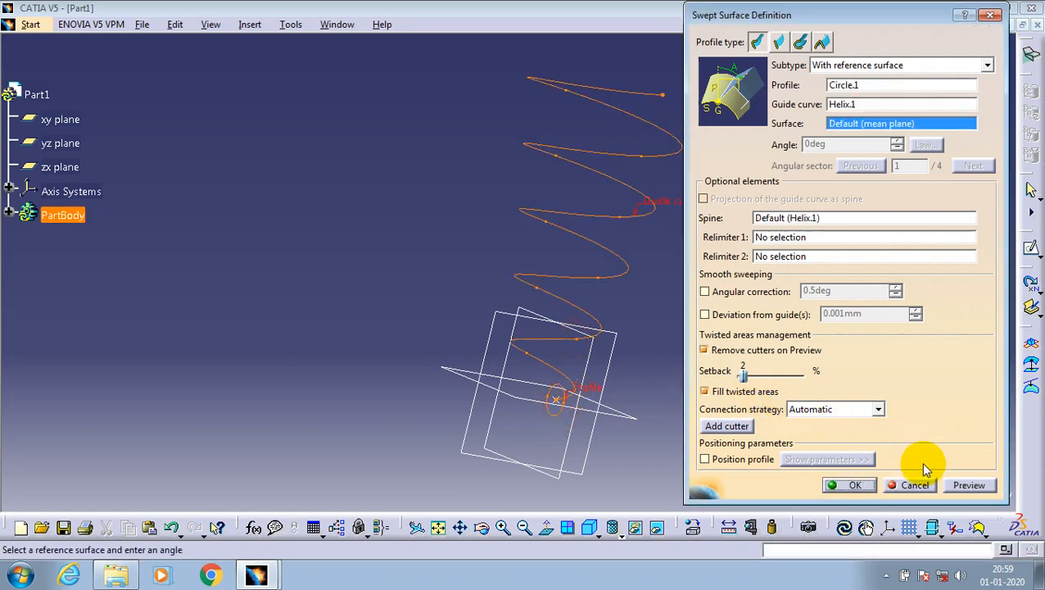
pyautogui.click(969, 485)
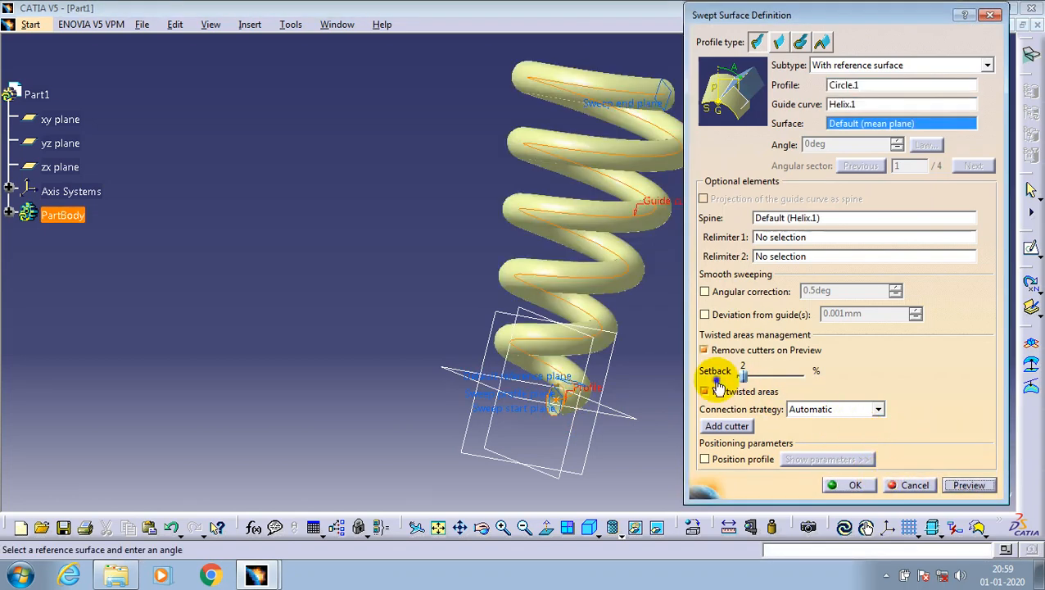
pyautogui.click(854, 485)
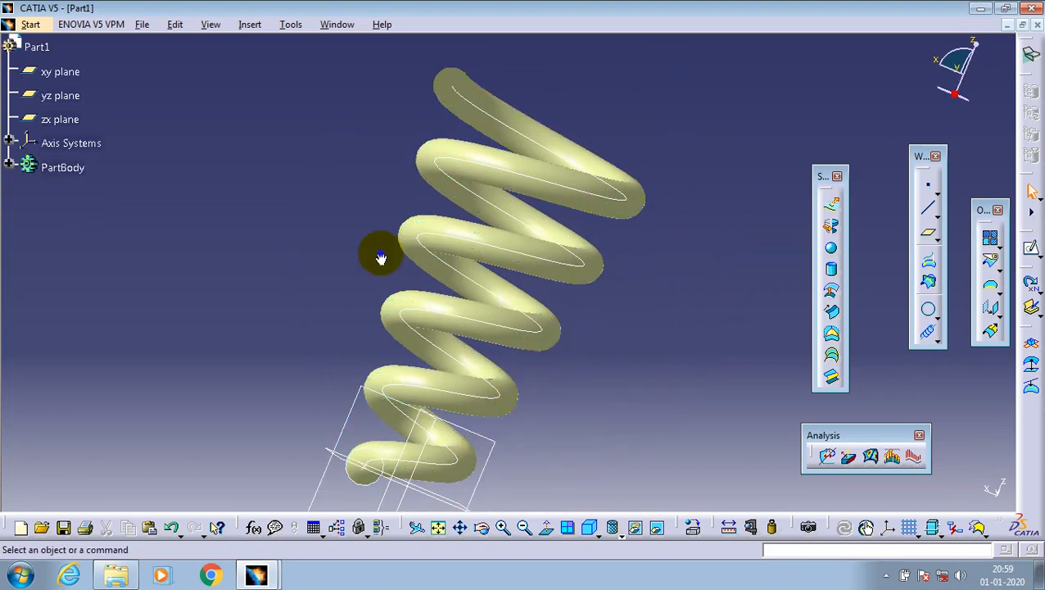
# Orbit the spring upright and then to a top-down view.
pyautogui.moveTo(380, 258); pyautogui.dragTo(344, 228)
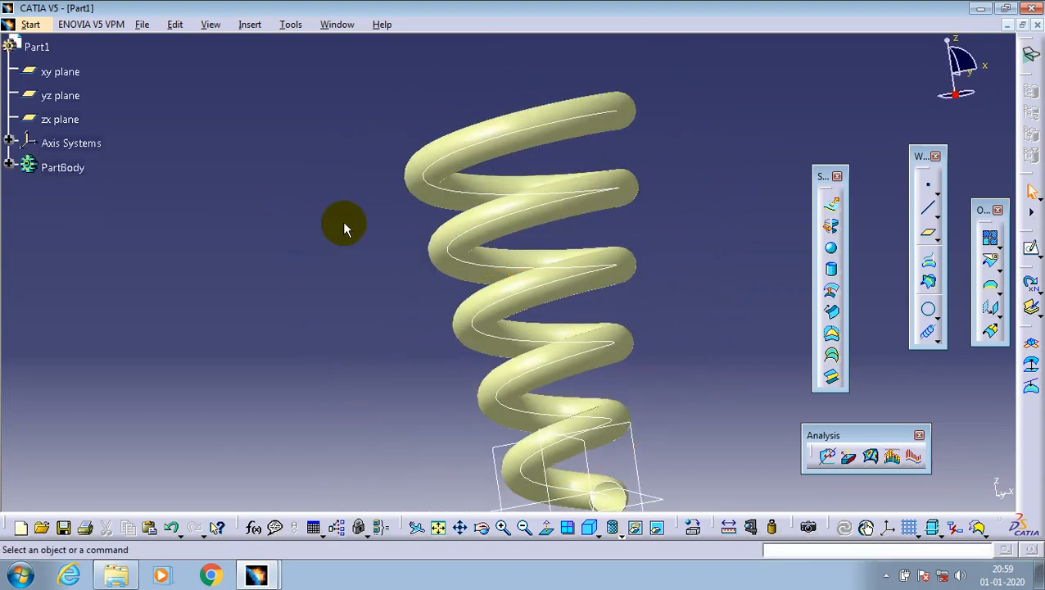
pyautogui.moveTo(344, 228); pyautogui.dragTo(487, 349)
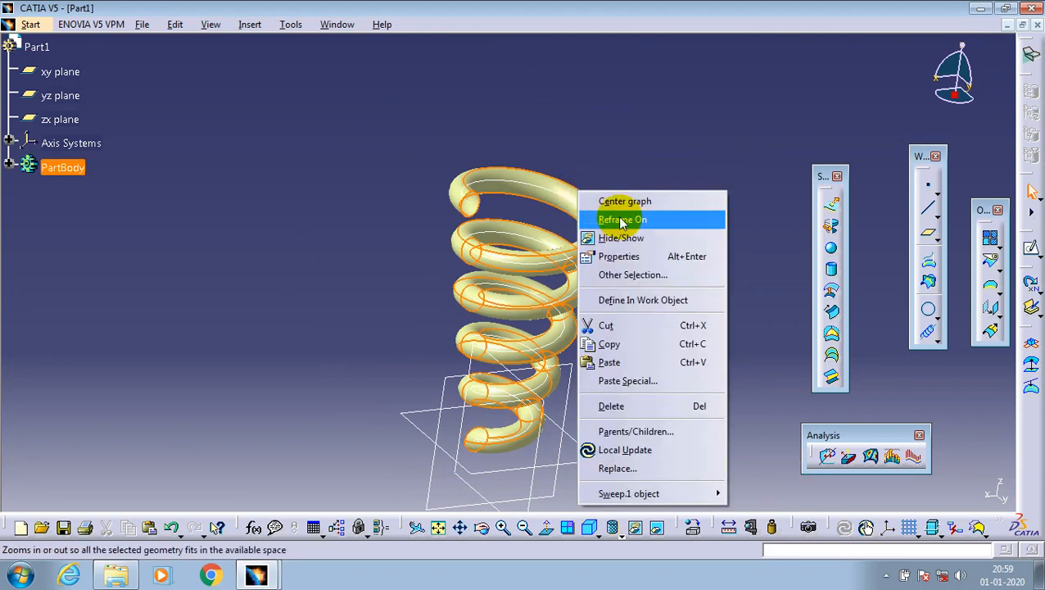
# Set Sweep.1's fill colour to magenta in its Properties.
pyautogui.click(622, 219)
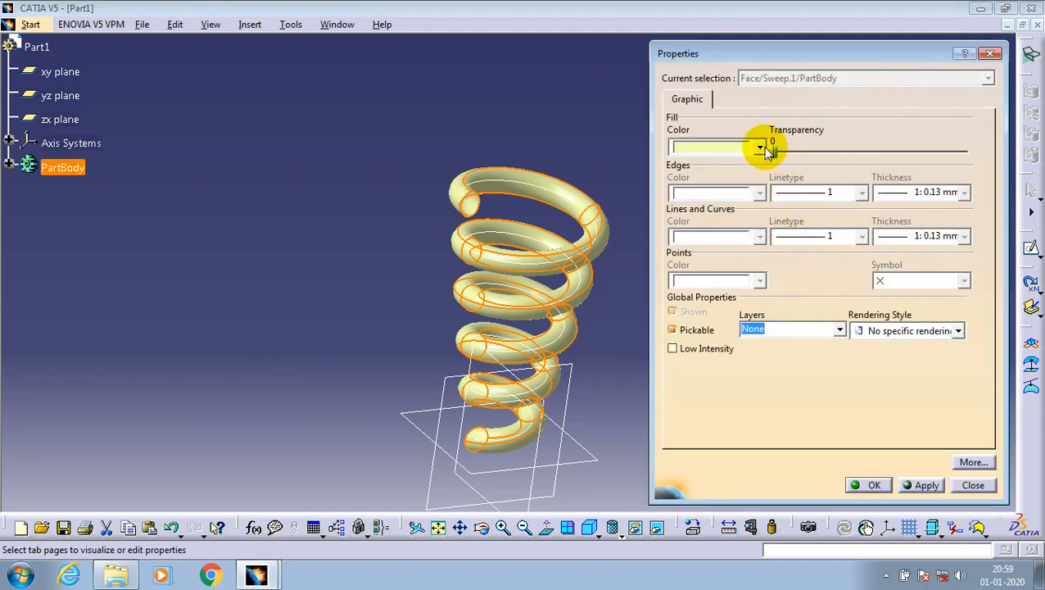
pyautogui.click(759, 147)
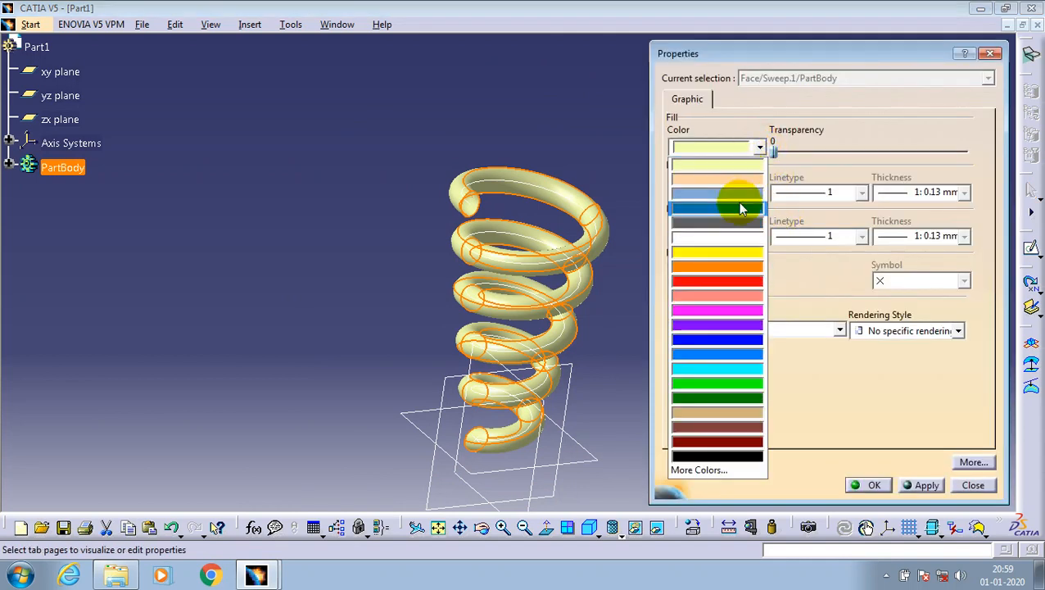
pyautogui.moveTo(733, 271)
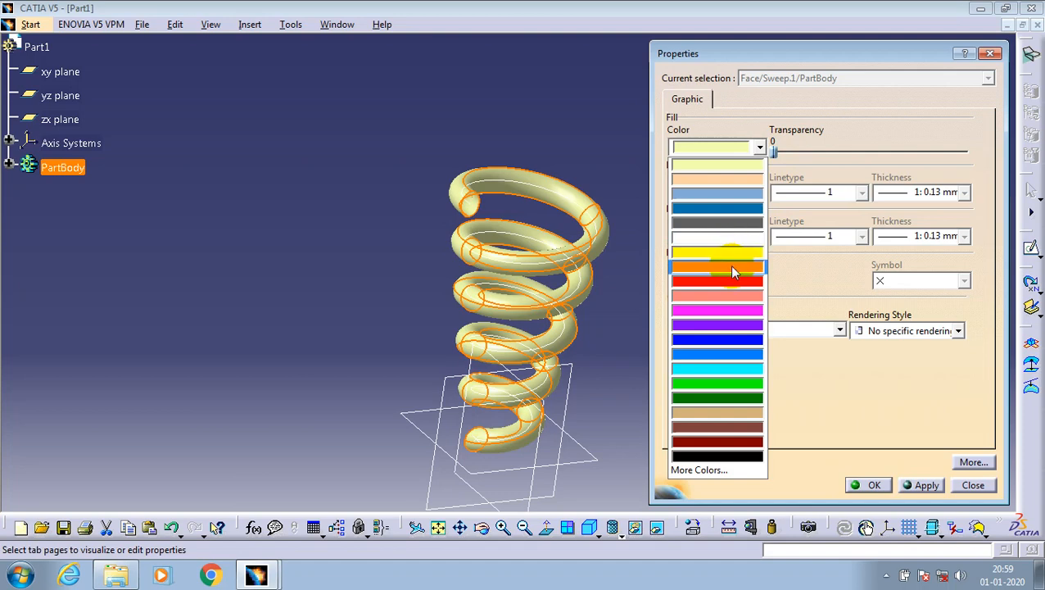
pyautogui.click(717, 309)
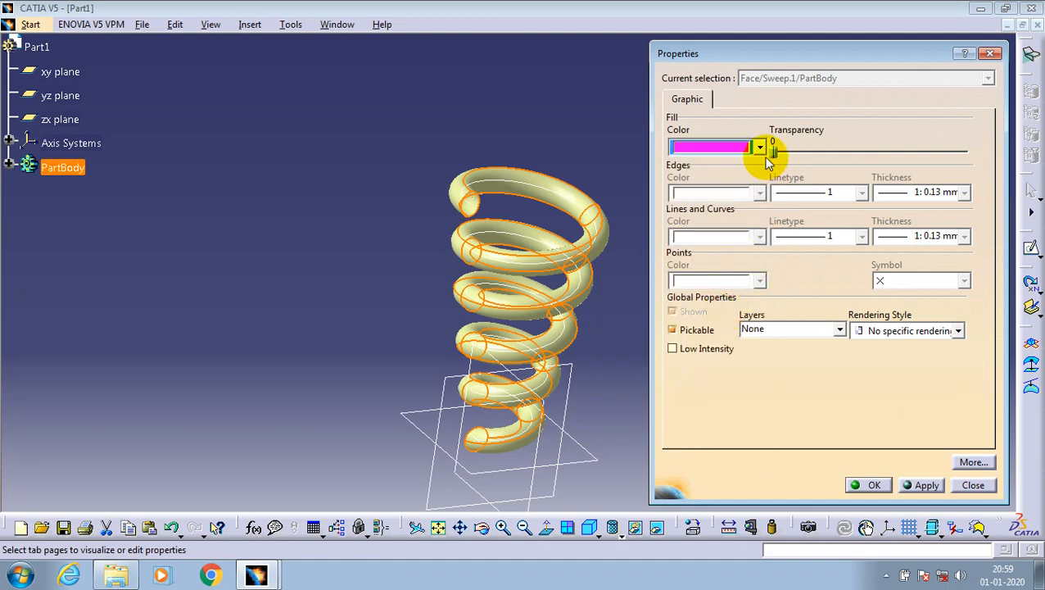
pyautogui.click(927, 484)
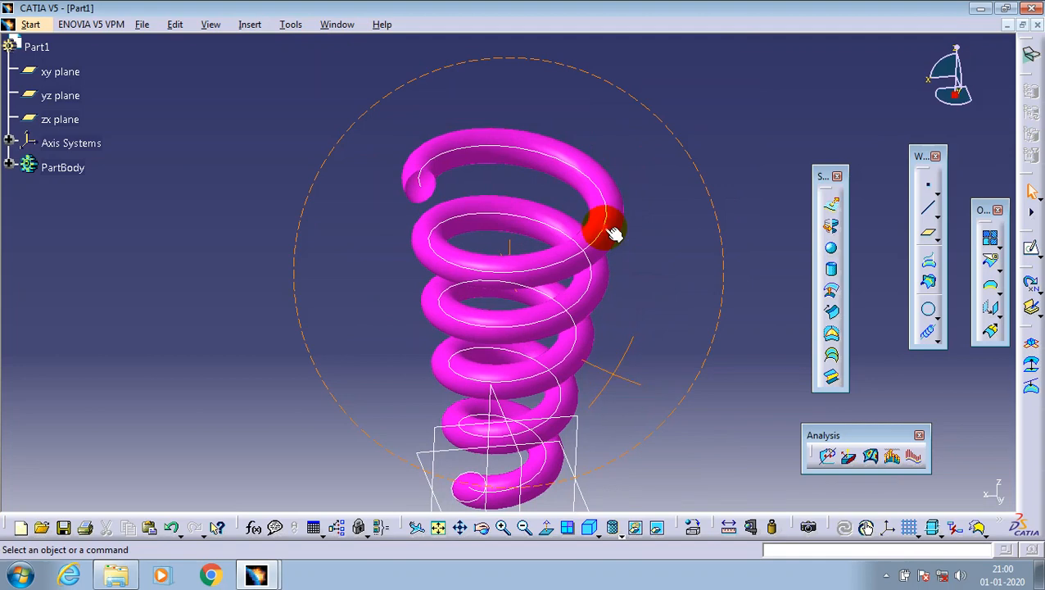
# Hide the helix curve and the xy, yz and zx planes.
pyautogui.rightClick(598, 229)
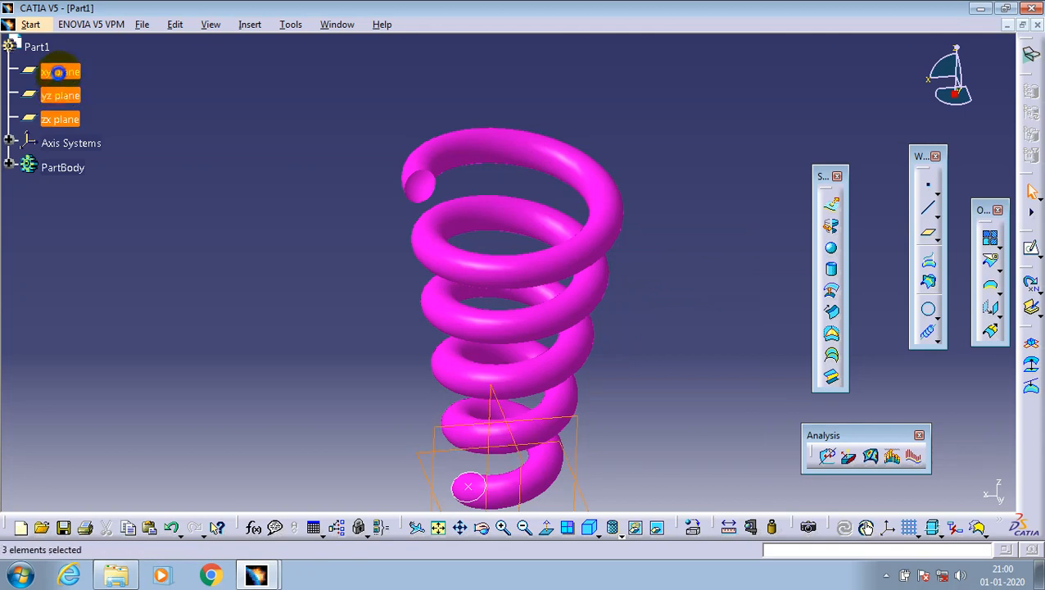
pyautogui.rightClick(59, 72)
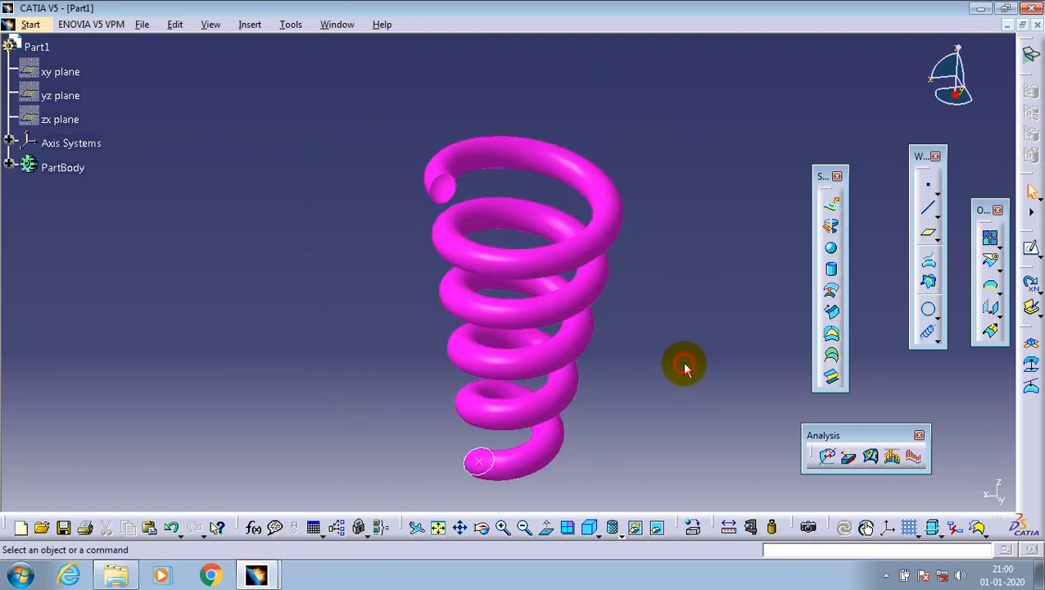
pyautogui.moveTo(680, 342)
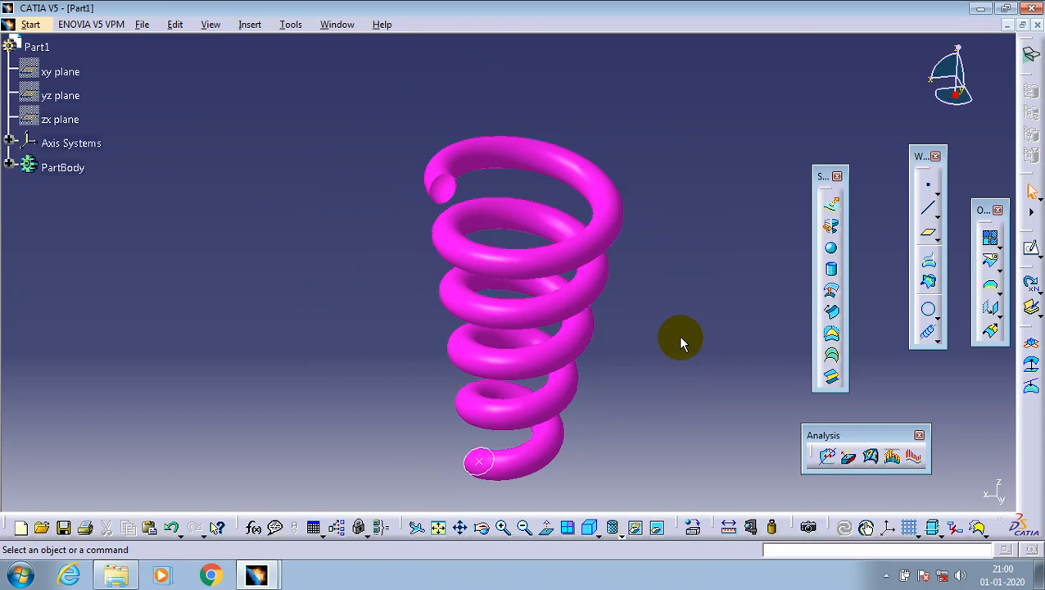